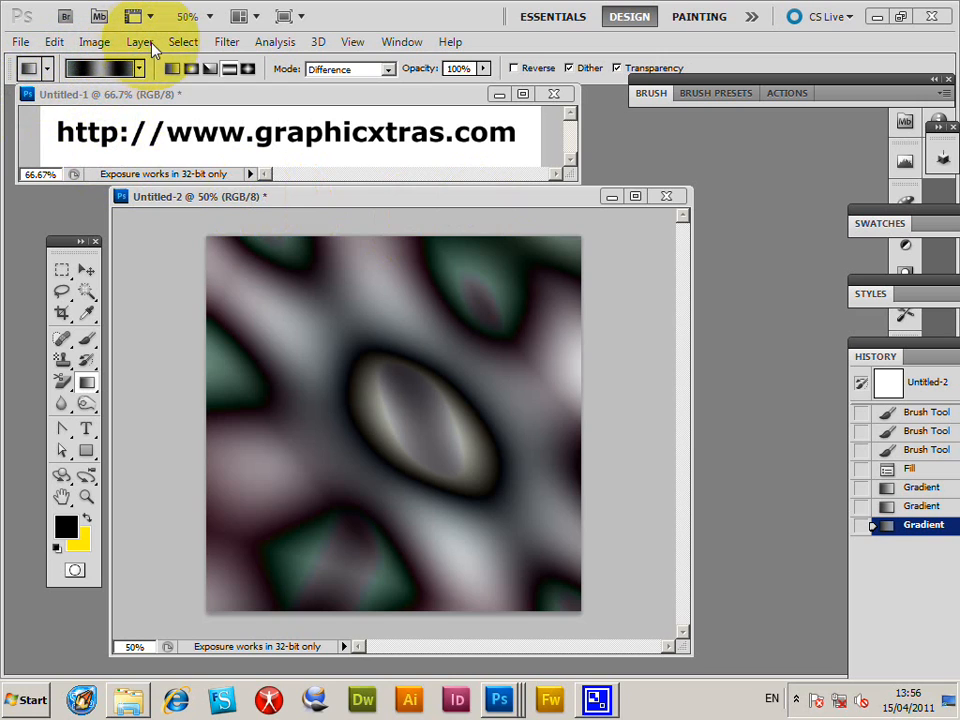
Step: Create a new pattern fill layer from the Layer menu, accepting the default layer name
{"action": "left_click", "coordinate": [139, 41]}
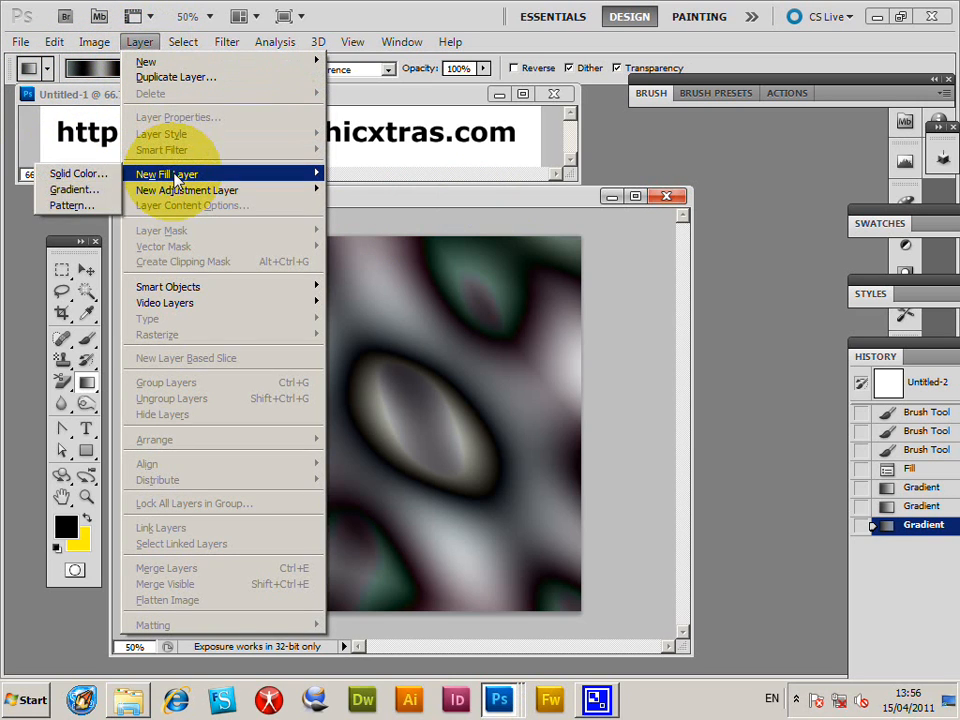
{"action": "left_click", "coordinate": [70, 205]}
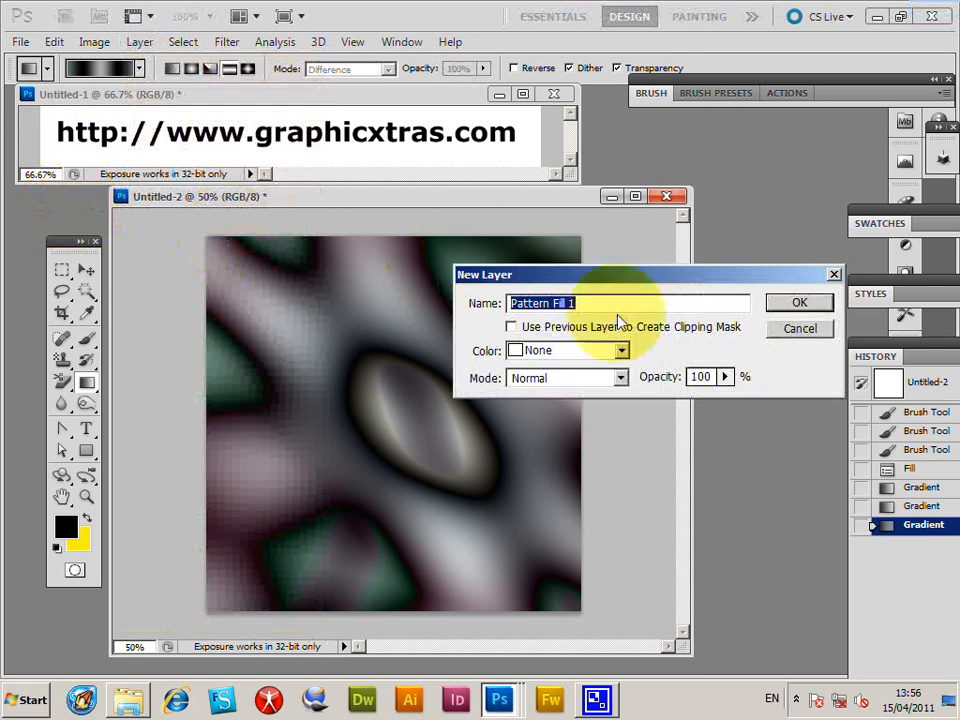
{"action": "left_click", "coordinate": [799, 302]}
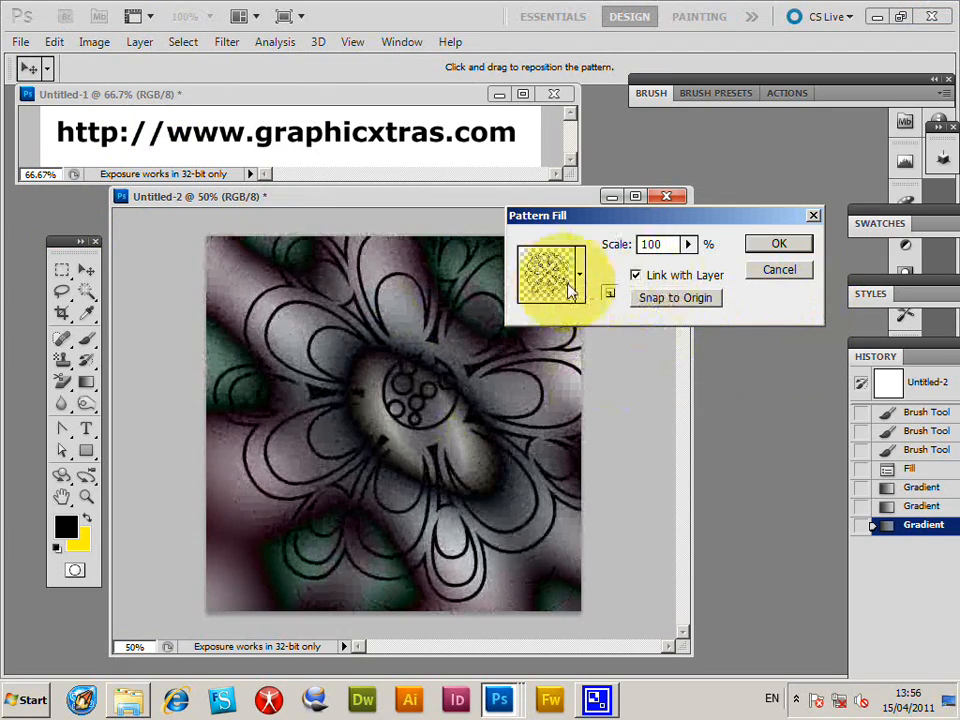
Step: Choose the gear pattern, scale it to 25% and drag it into position over the gradient
{"action": "left_click", "coordinate": [578, 293]}
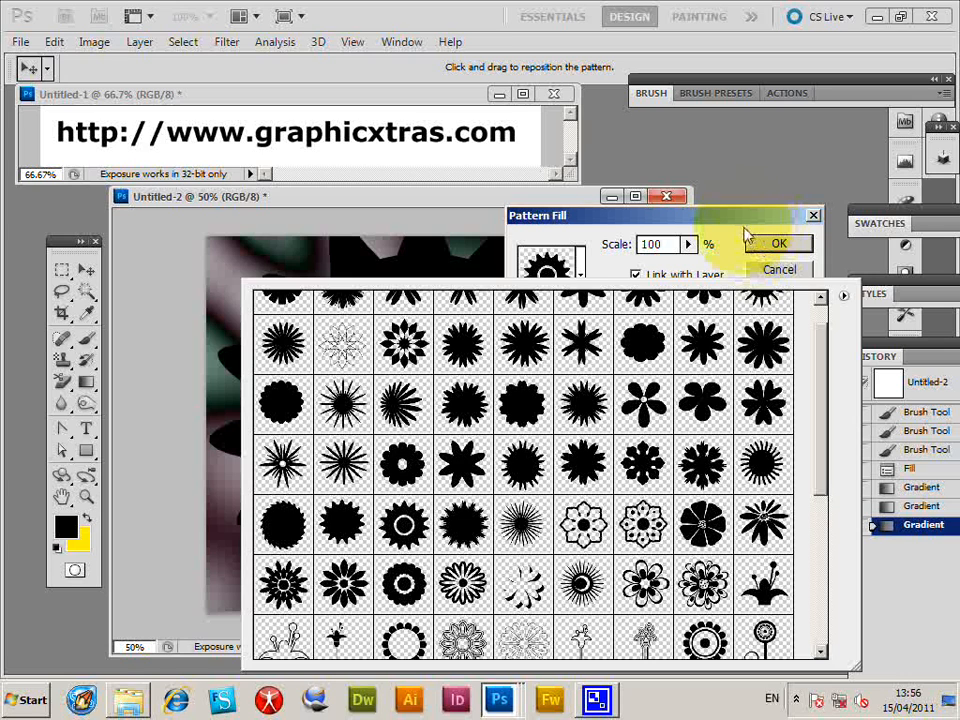
{"action": "left_click", "coordinate": [547, 271]}
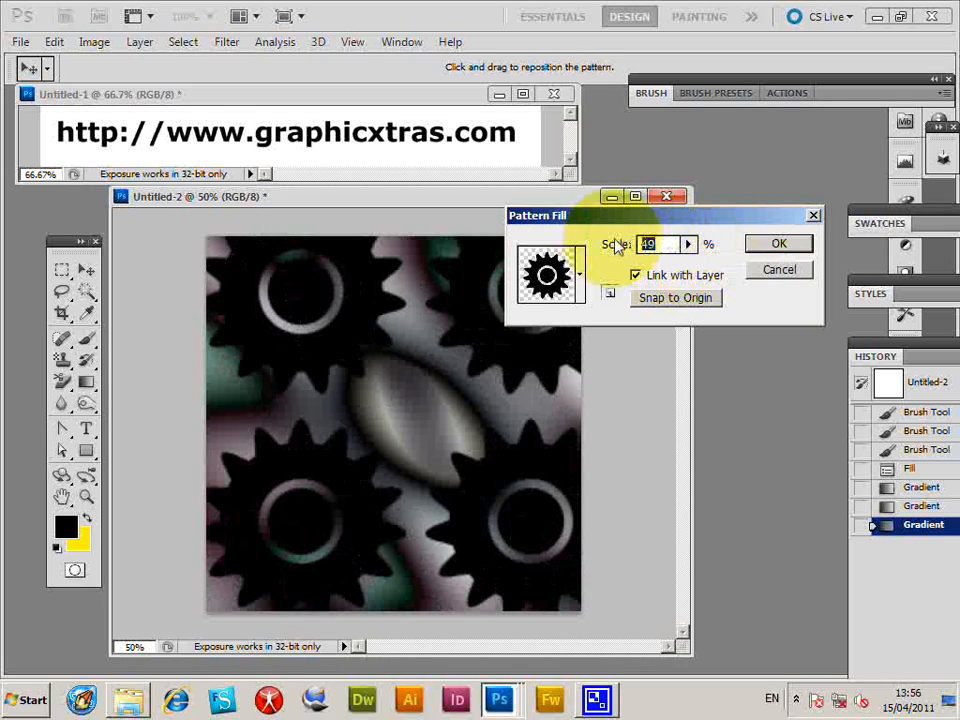
{"action": "type", "text": "25"}
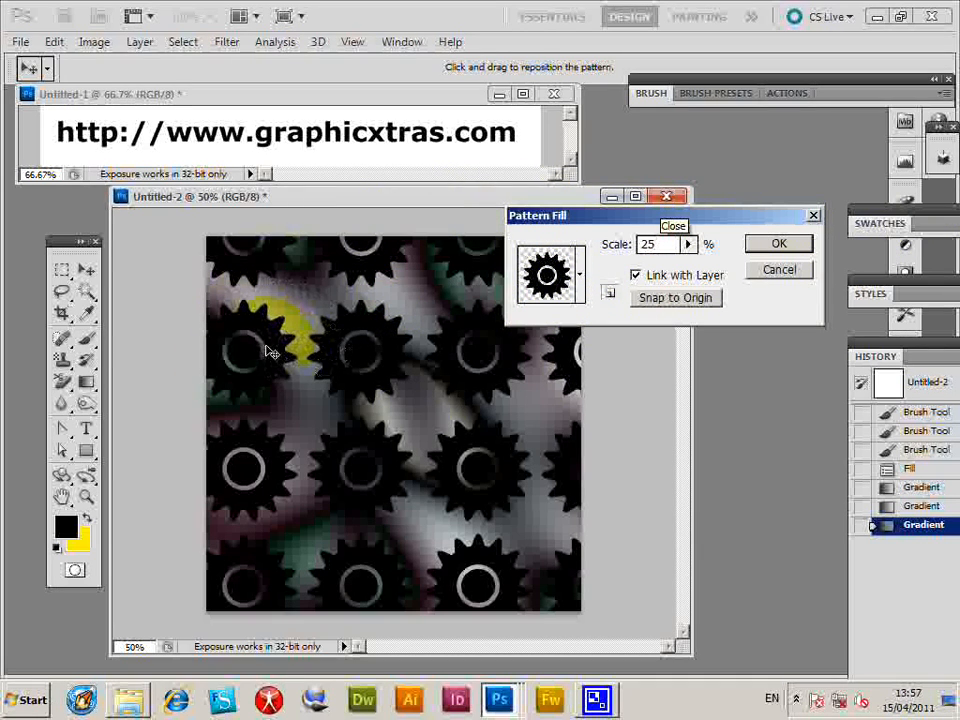
{"action": "left_click_drag", "start_coordinate": [270, 350], "coordinate": [435, 425]}
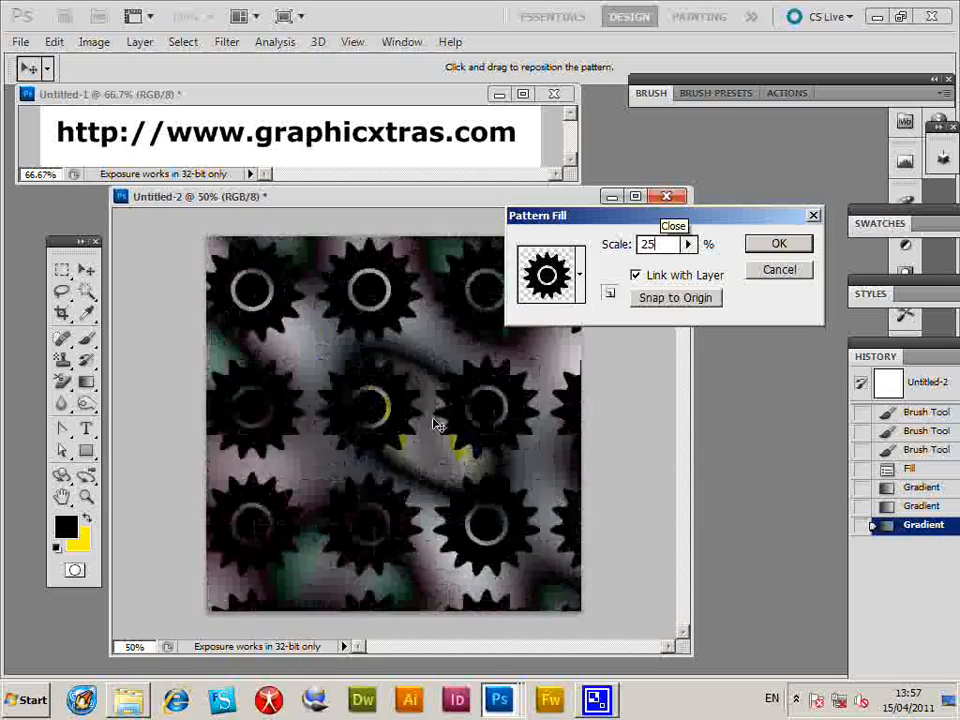
{"action": "left_click_drag", "start_coordinate": [435, 420], "coordinate": [365, 355]}
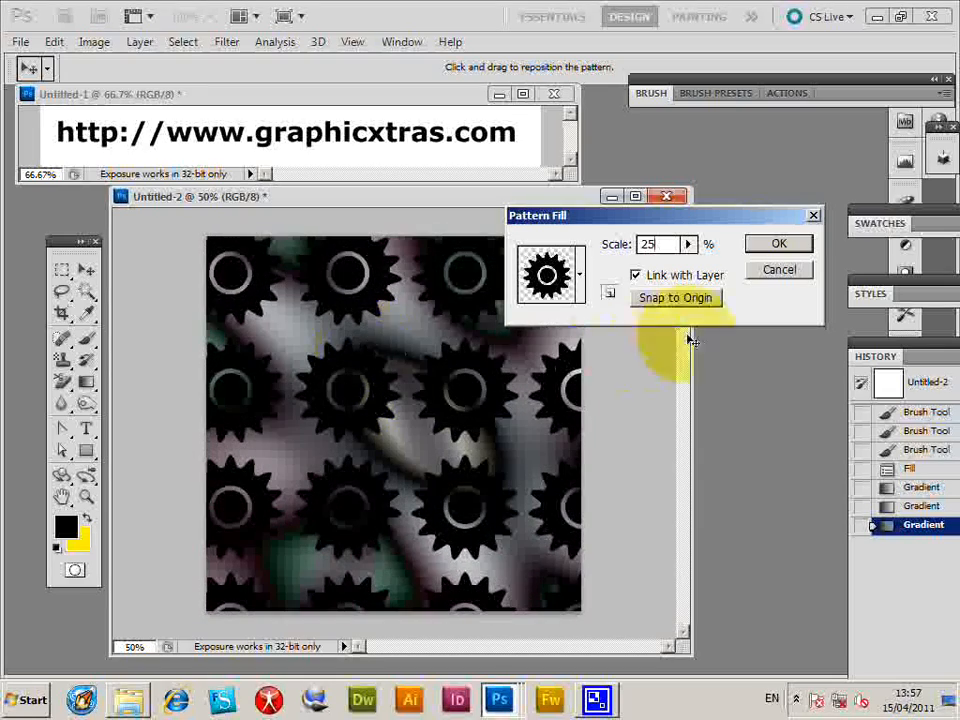
Step: Commit the gear pattern fill and bring up its Color Overlay layer style settings
{"action": "left_click", "coordinate": [779, 243]}
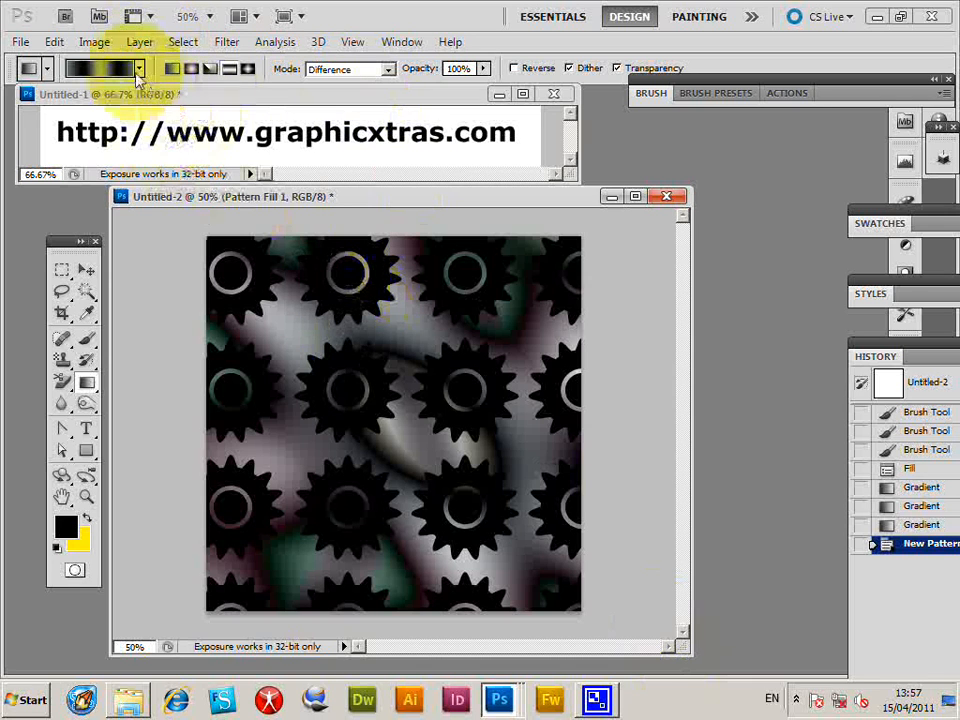
{"action": "left_click", "coordinate": [139, 41]}
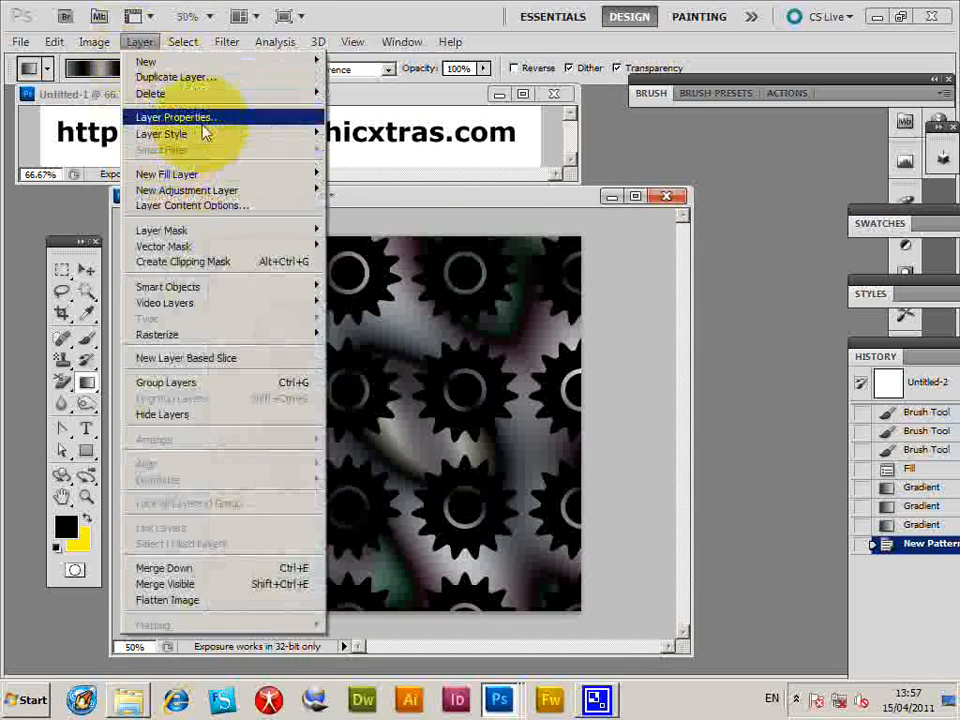
{"action": "mouse_move", "coordinate": [161, 133]}
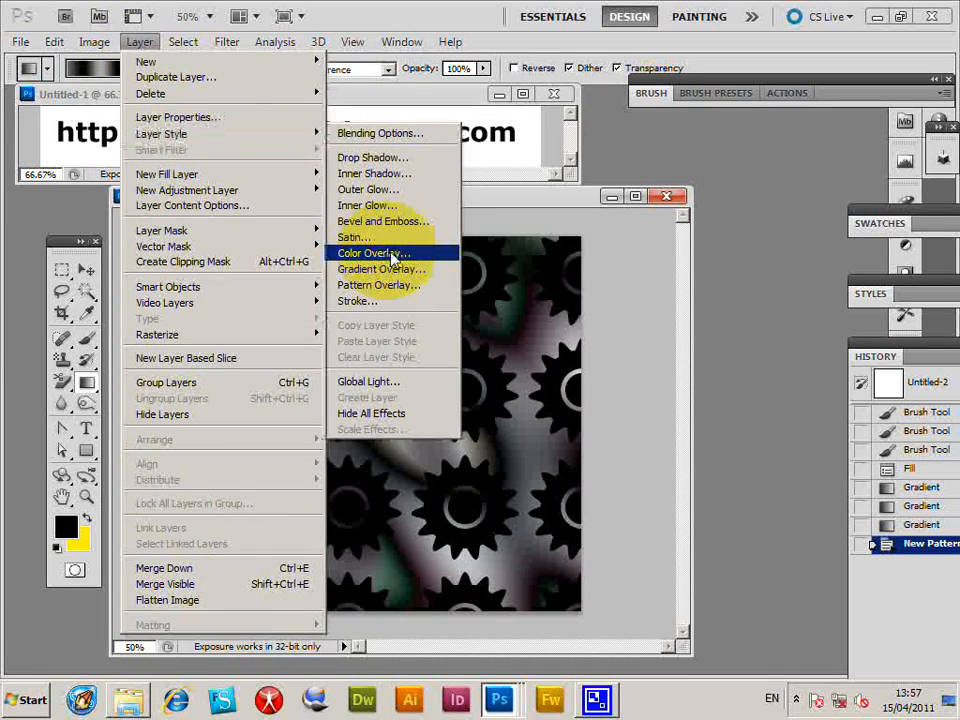
{"action": "left_click", "coordinate": [372, 252]}
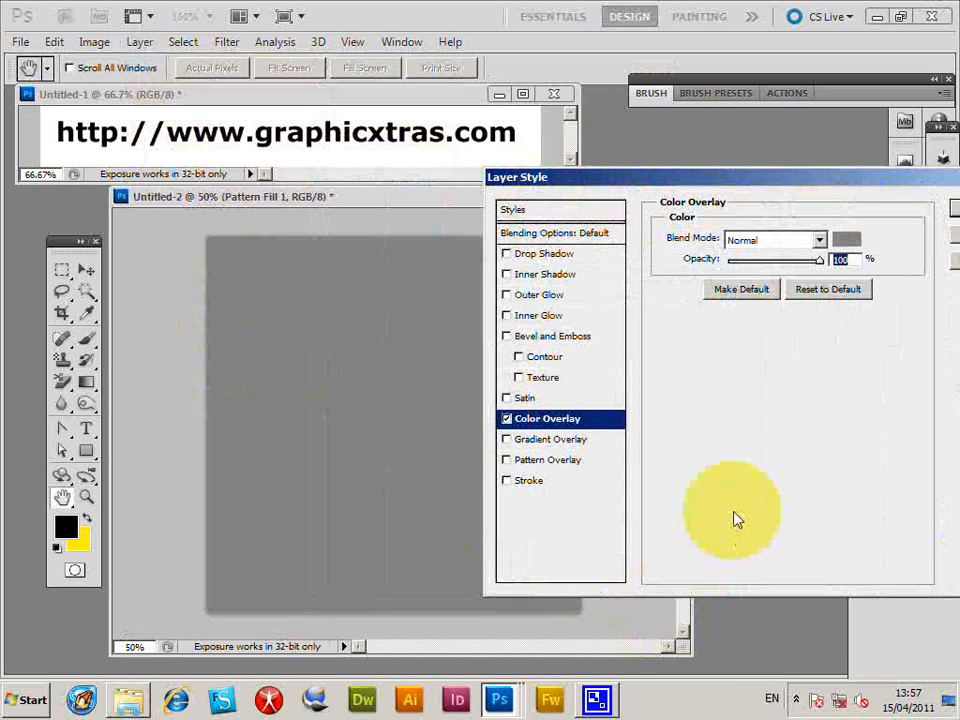
{"action": "mouse_move", "coordinate": [798, 328]}
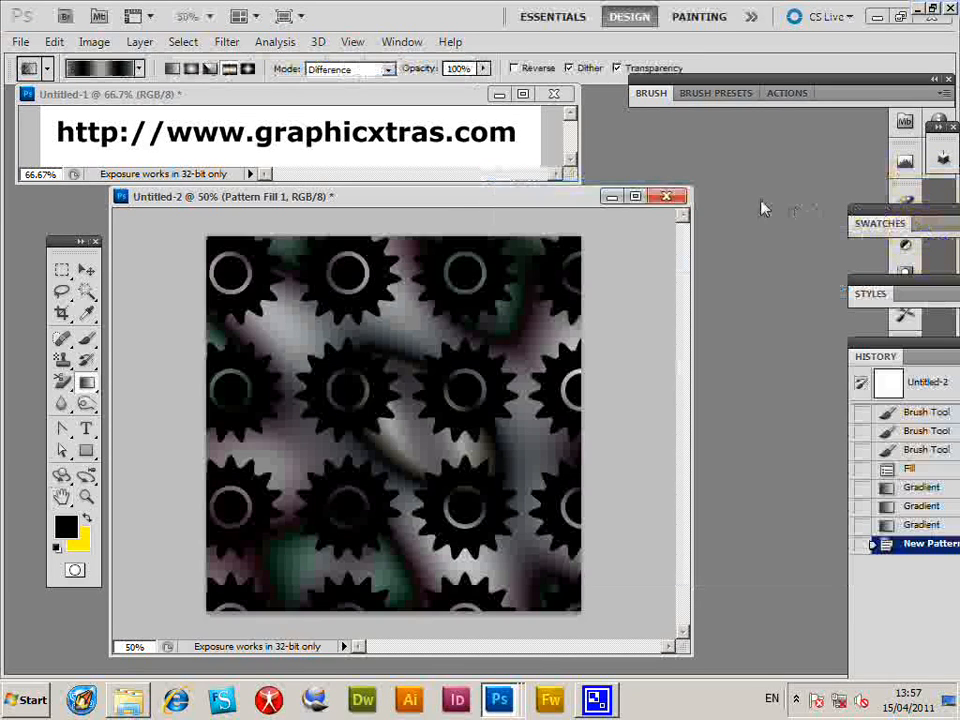
Step: Rasterize the gear layer and style the gears solid red with a drop shadow
{"action": "left_click", "coordinate": [139, 41]}
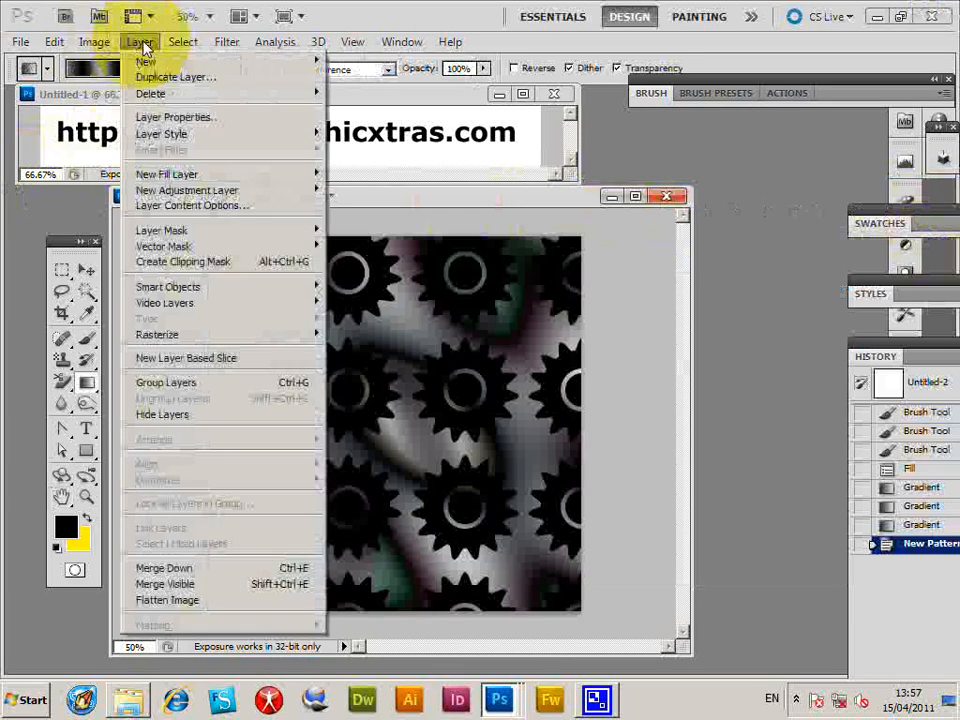
{"action": "mouse_move", "coordinate": [157, 334]}
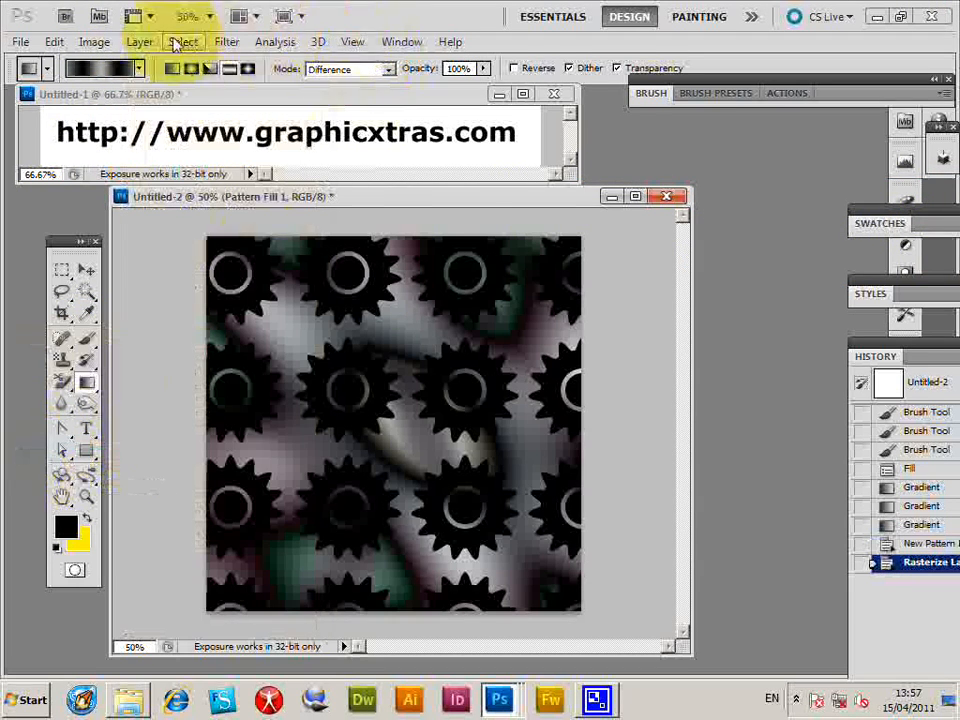
{"action": "left_click", "coordinate": [140, 41]}
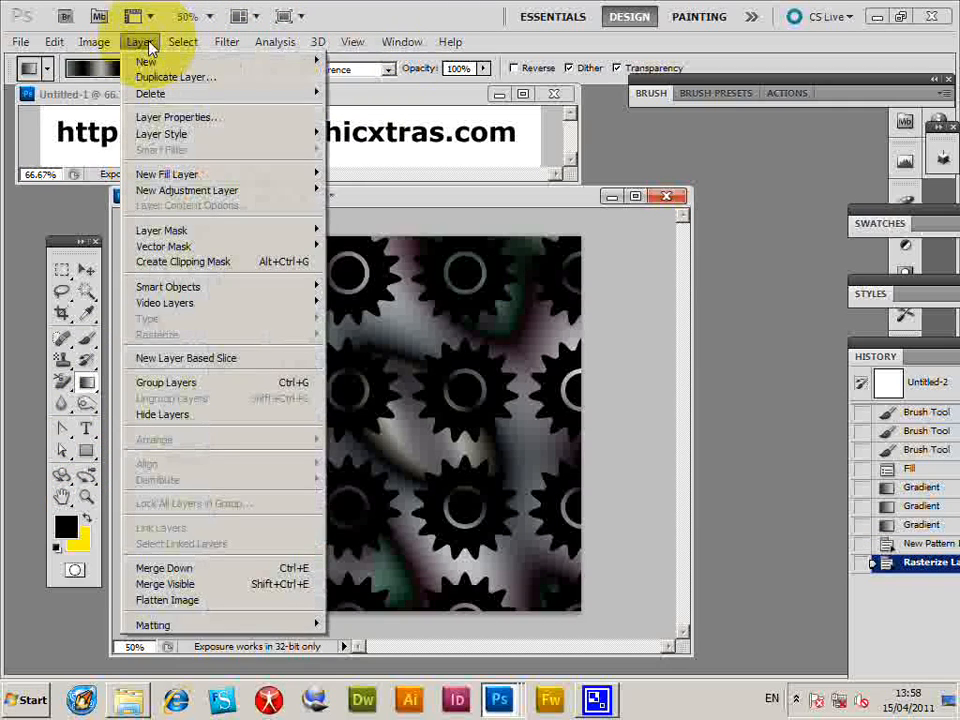
{"action": "mouse_move", "coordinate": [161, 133]}
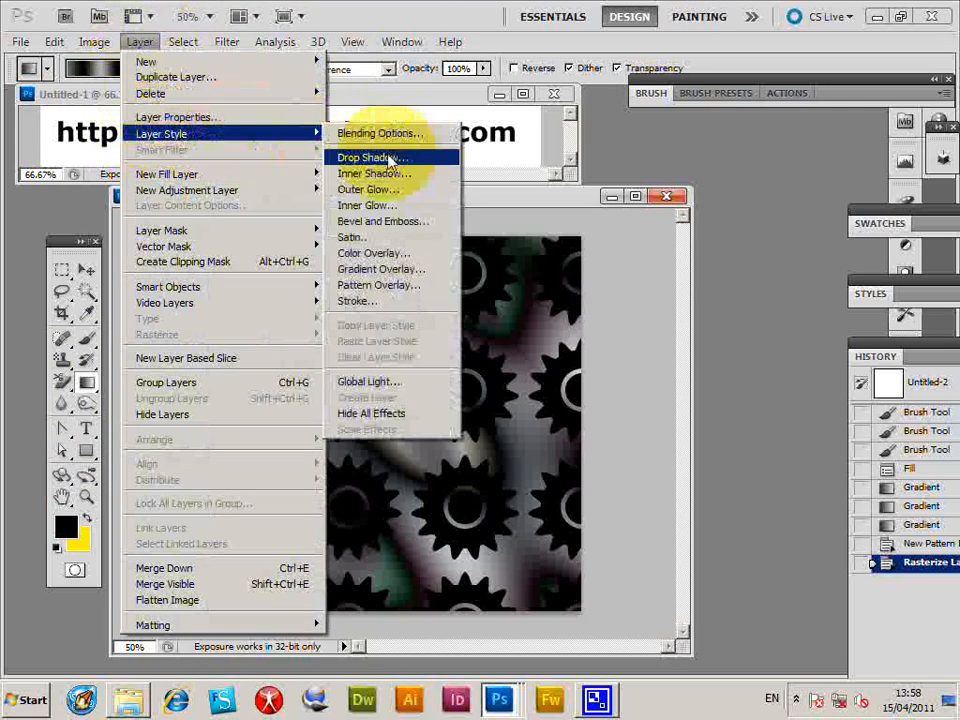
{"action": "left_click", "coordinate": [368, 157]}
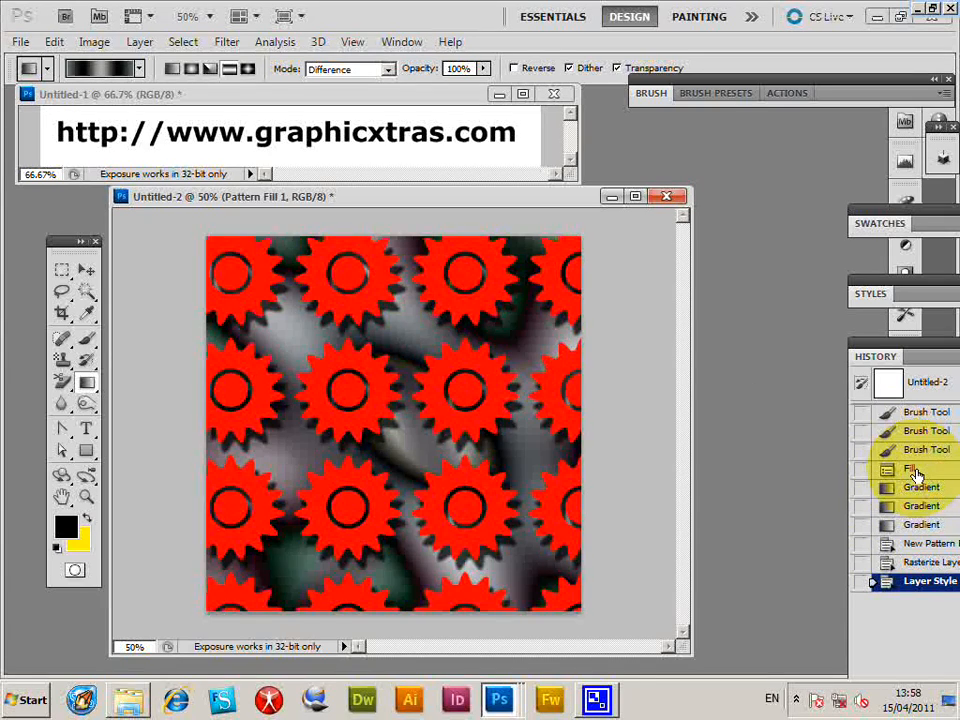
Step: Revert to the gradient state in History and start a new flower pattern fill layer
{"action": "left_click", "coordinate": [921, 524]}
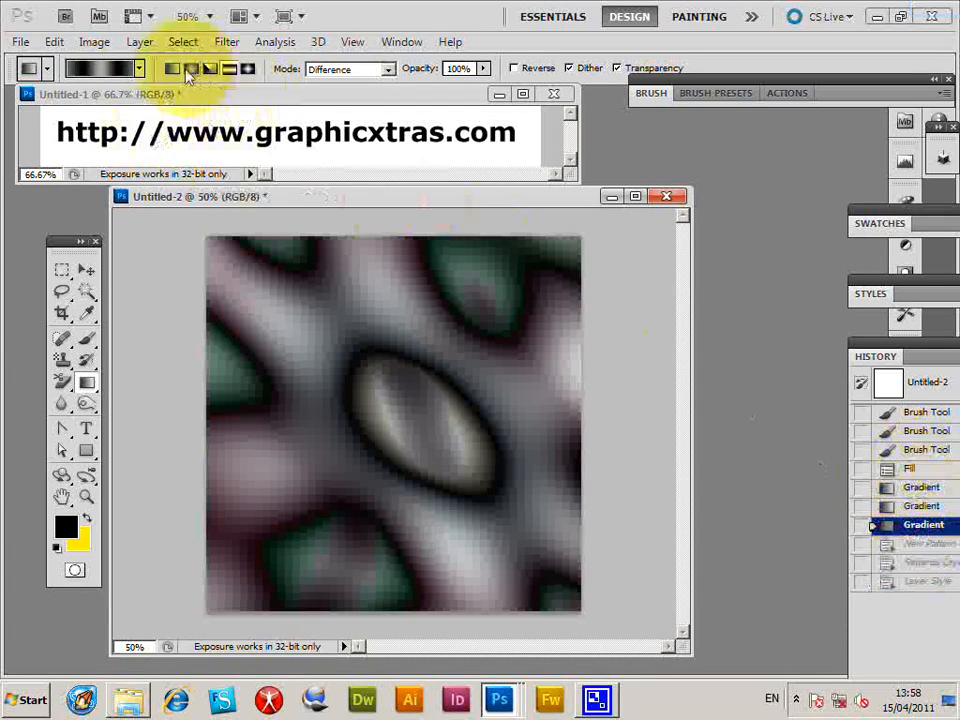
{"action": "left_click", "coordinate": [139, 41]}
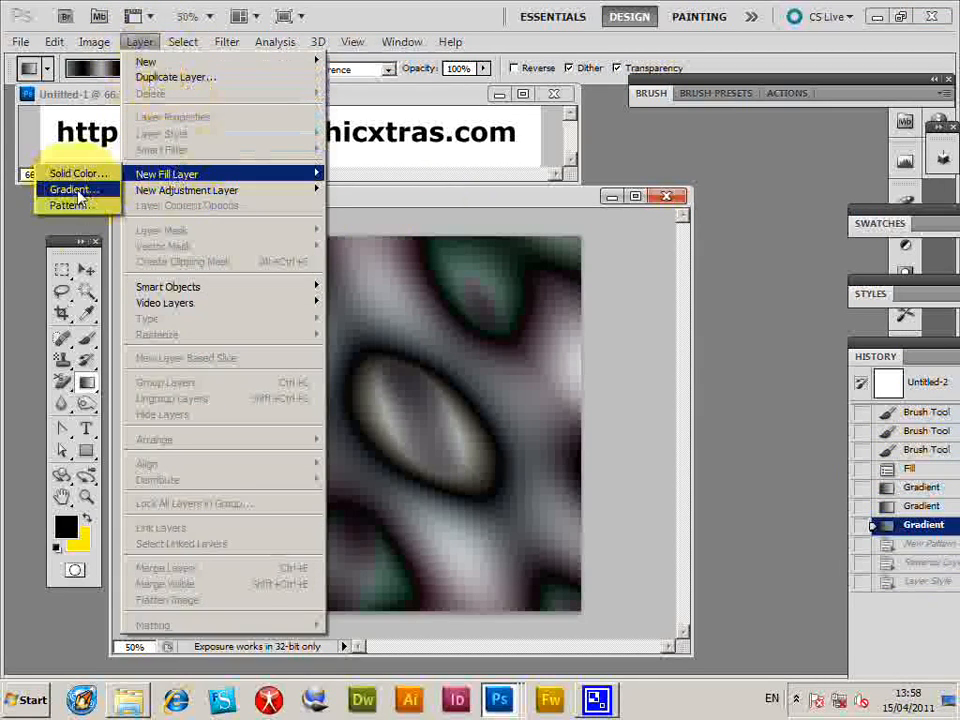
{"action": "left_click", "coordinate": [70, 205]}
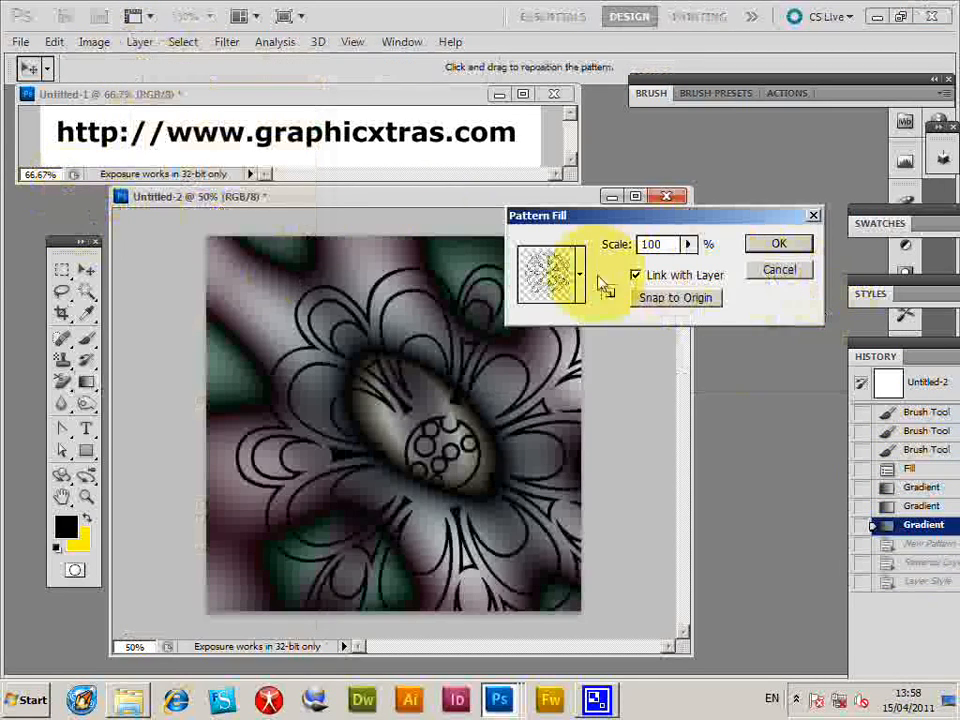
{"action": "left_click", "coordinate": [578, 274]}
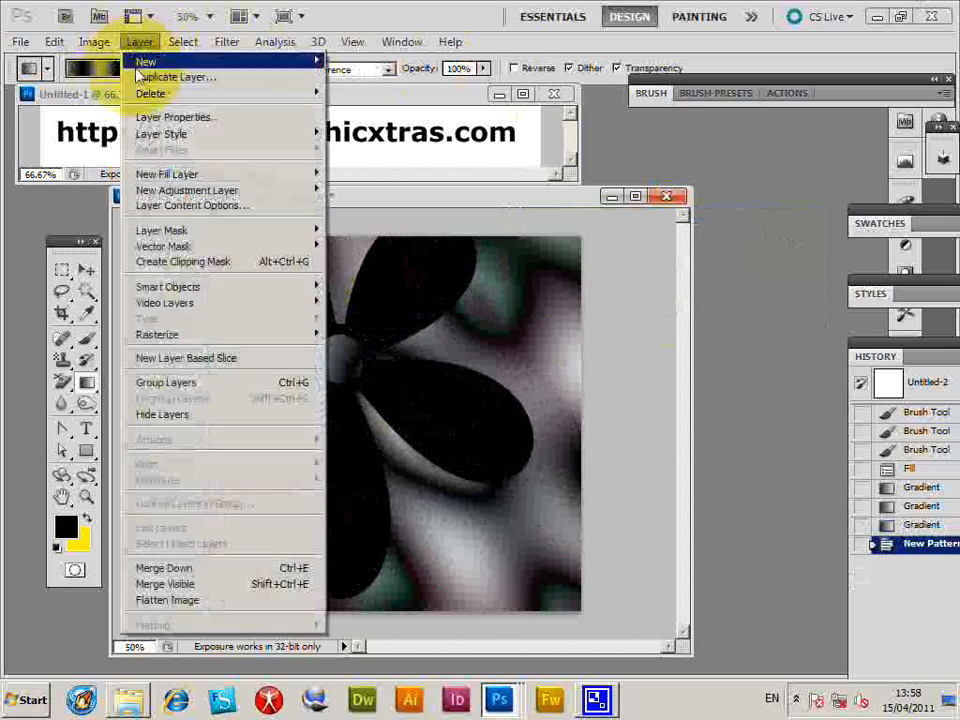
{"action": "mouse_move", "coordinate": [157, 334]}
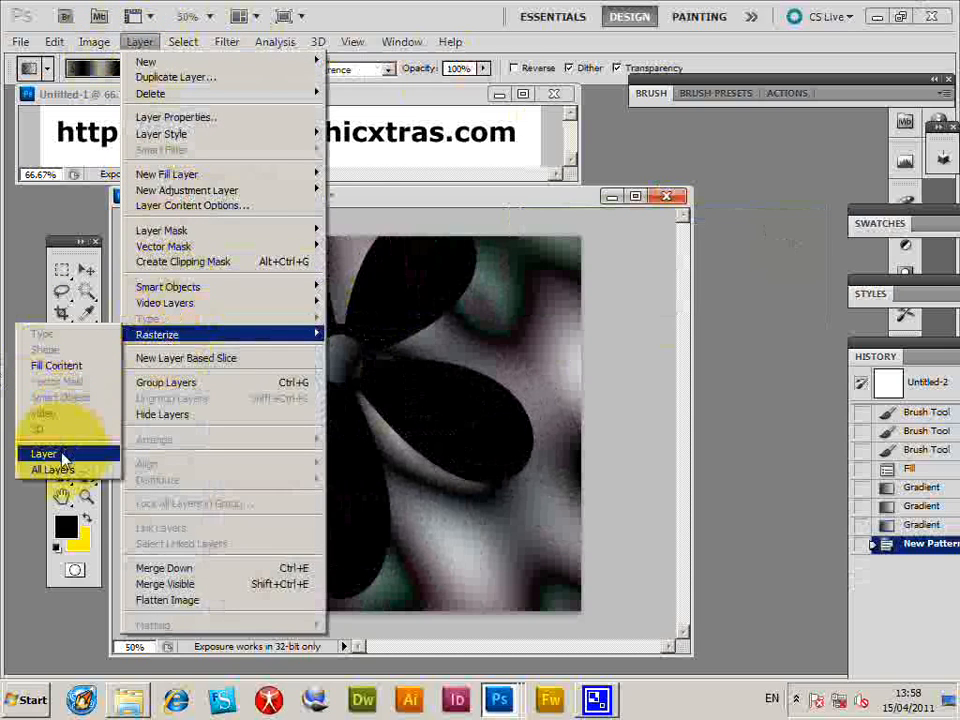
Step: Rasterize the flower layer and enable Satin, Bevel and Emboss, Drop Shadow and grey Gradient Overlay
{"action": "left_click", "coordinate": [43, 453]}
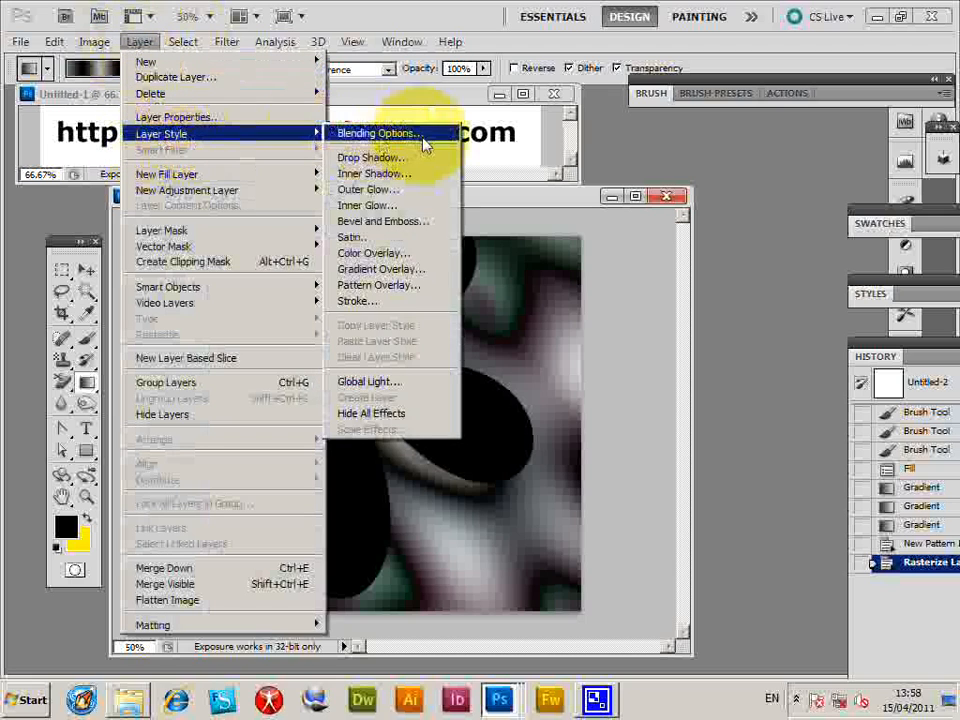
{"action": "mouse_move", "coordinate": [352, 237]}
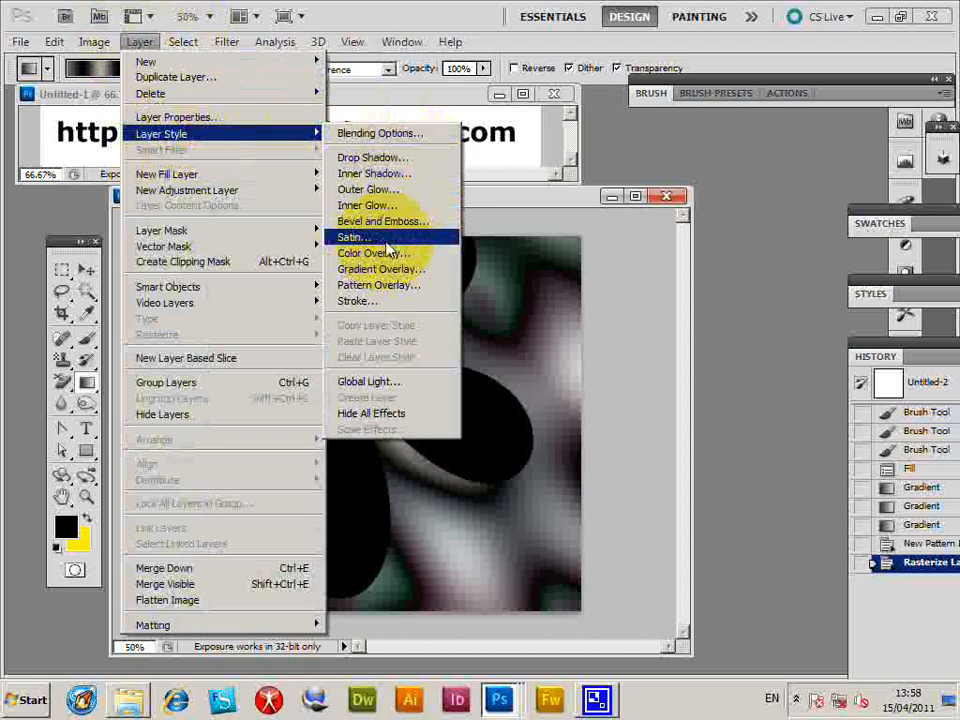
{"action": "left_click", "coordinate": [351, 237]}
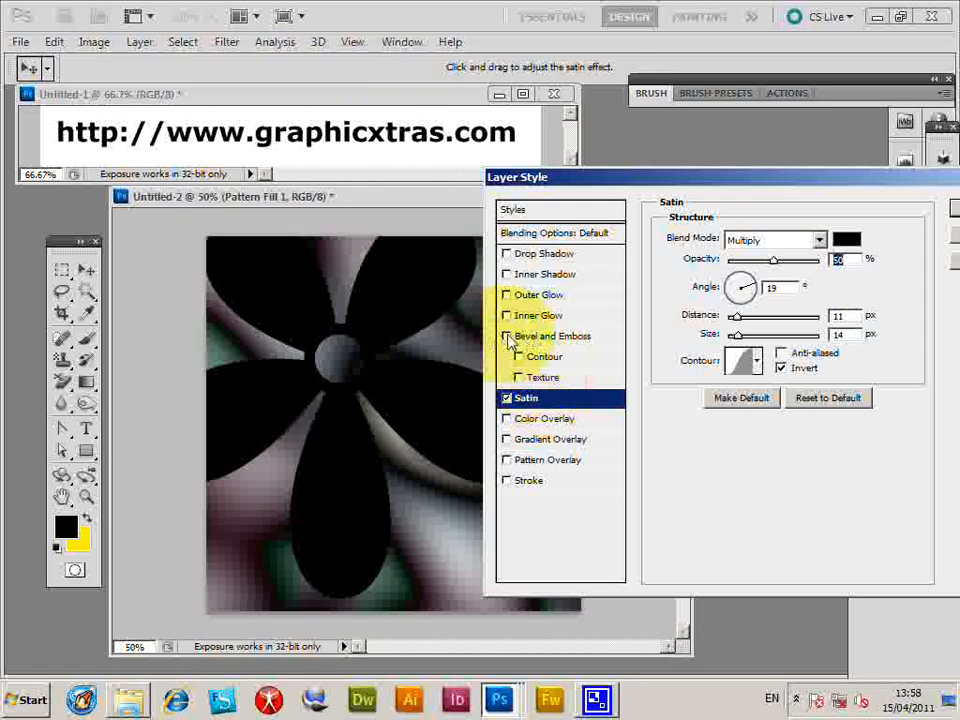
{"action": "left_click", "coordinate": [507, 335]}
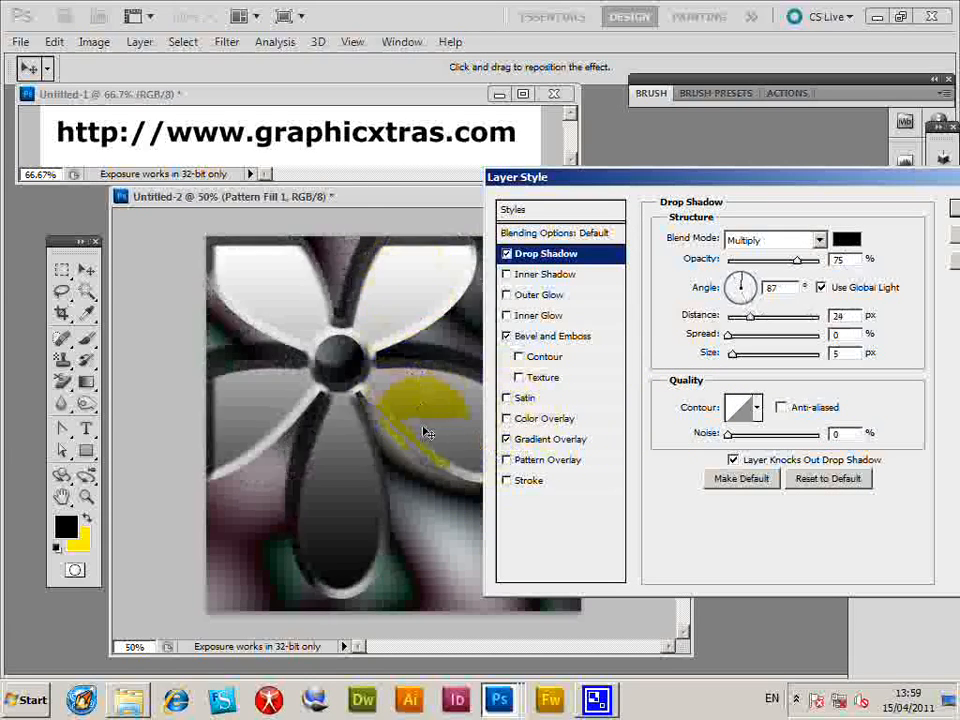
{"action": "left_click", "coordinate": [554, 439]}
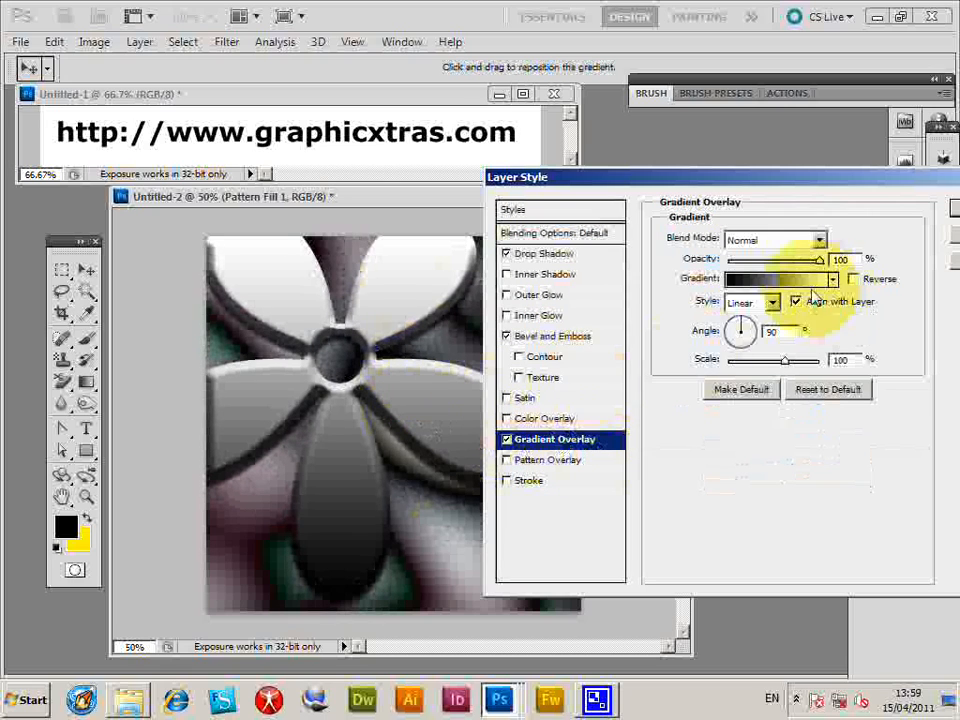